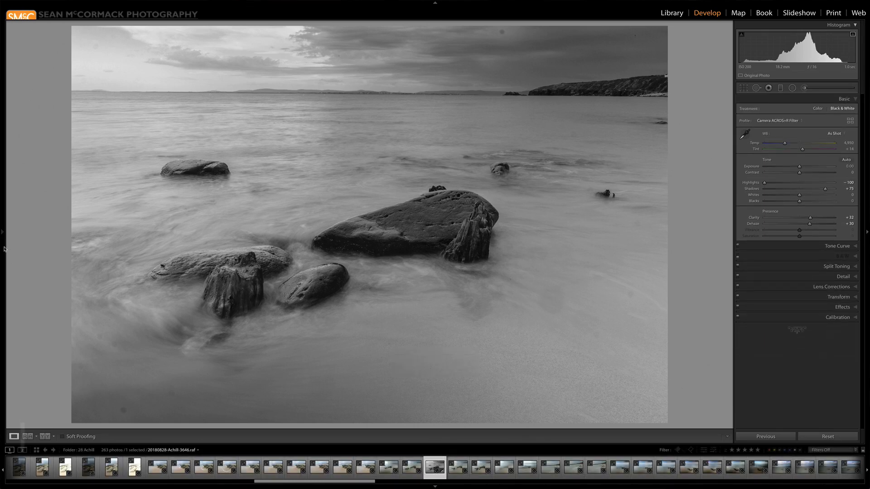
# Activate the Spot Removal tool from the tool strip under the histogram
pyautogui.click(756, 88)
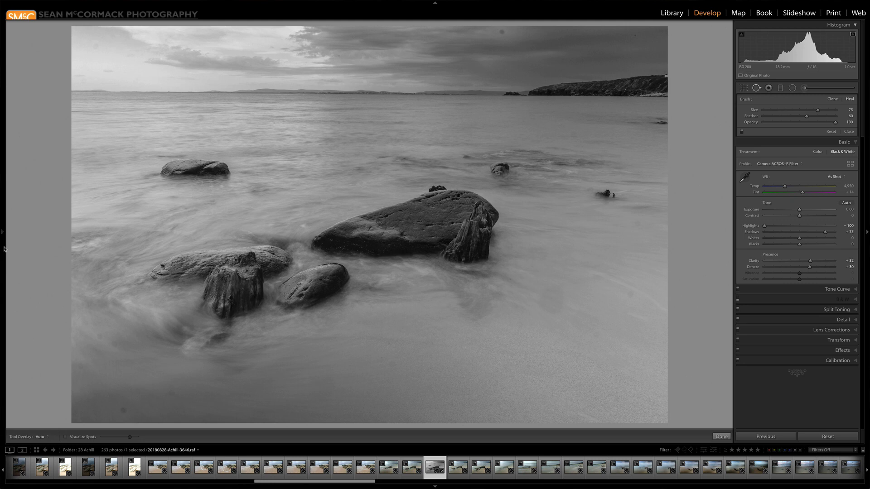
pyautogui.moveTo(330, 140)
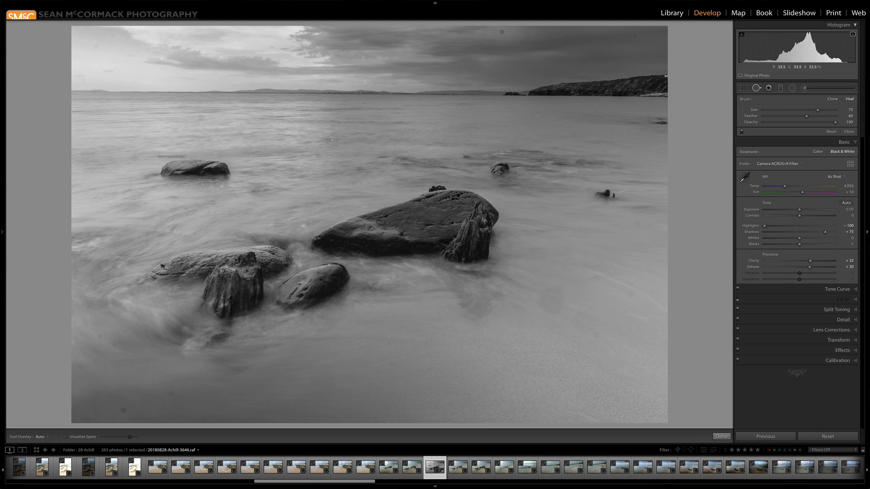
pyautogui.moveTo(802, 105)
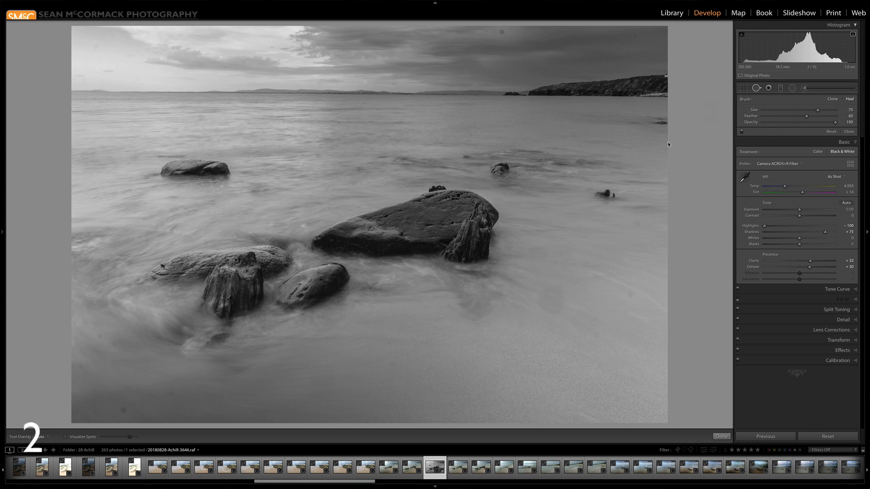
pyautogui.moveTo(430, 121)
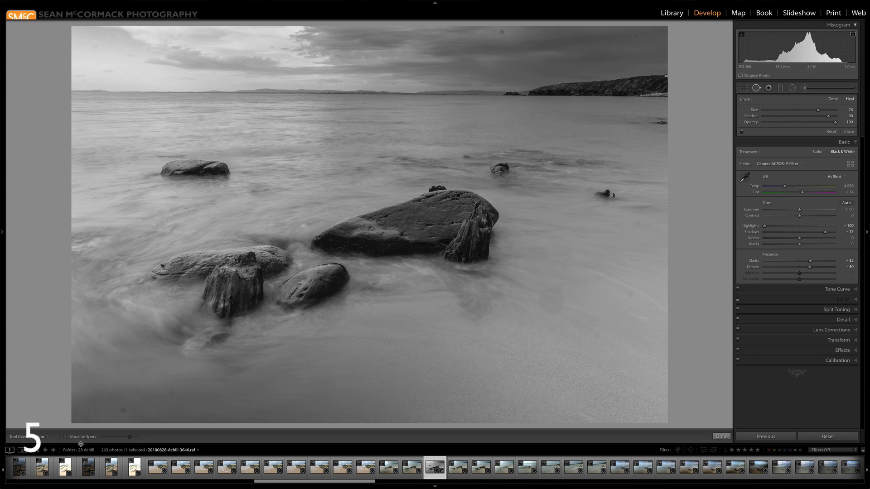
# Tick Visualize Spots in the toolbar to show the dust mask
pyautogui.click(65, 437)
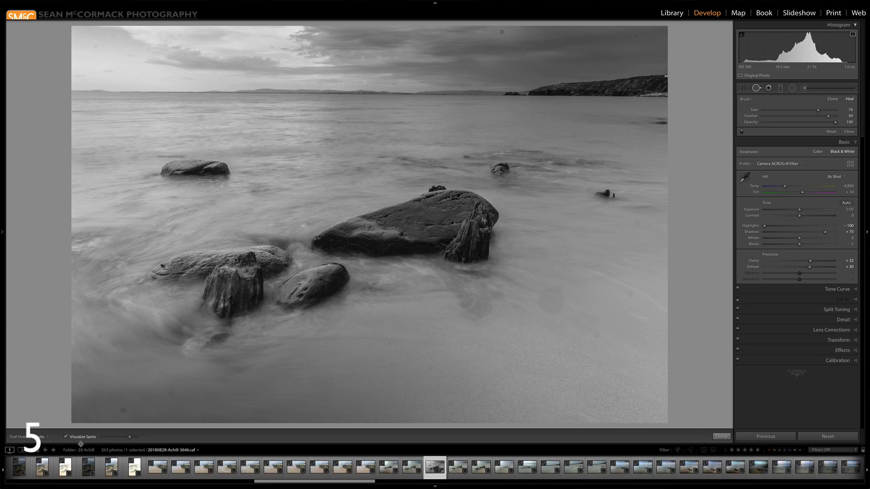
# Raise the Visualize Spots threshold and heal the dust spot at the top of the sky
pyautogui.click(66, 437)
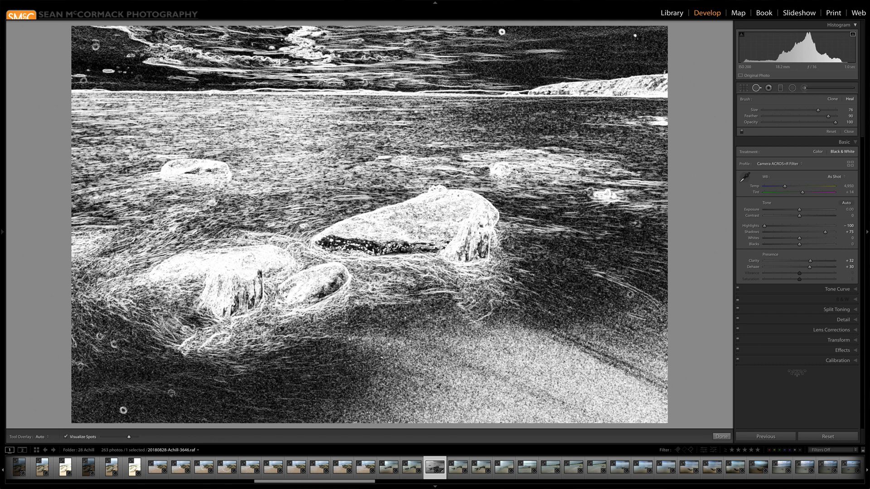
pyautogui.click(497, 34)
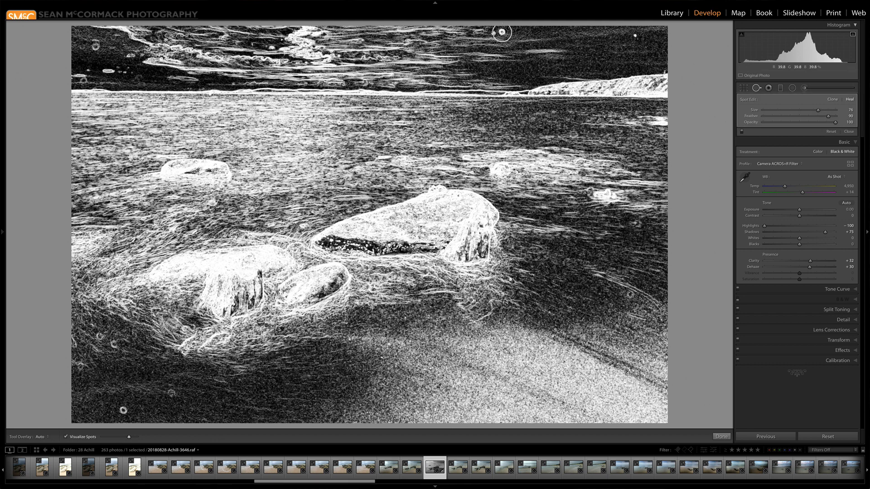
pyautogui.click(527, 37)
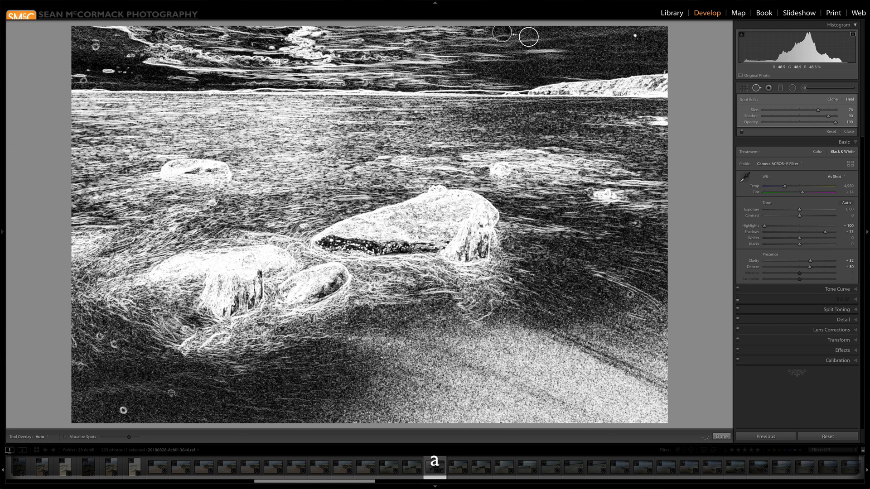
pyautogui.click(66, 436)
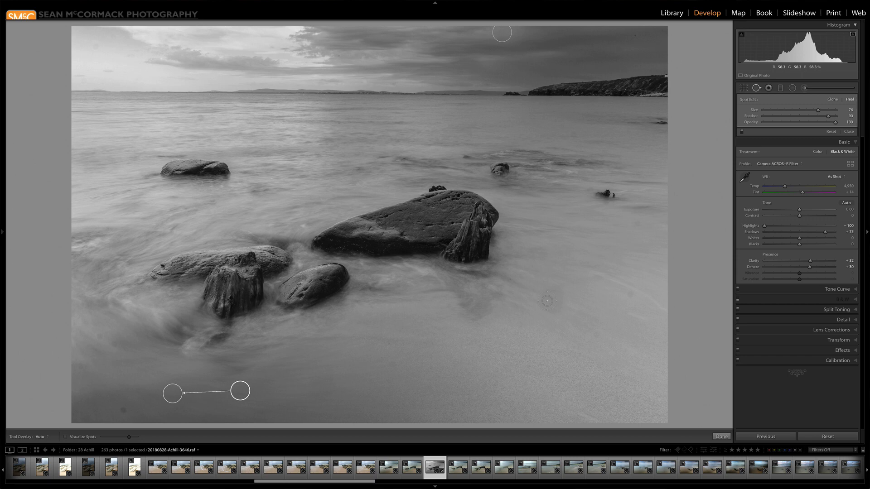
pyautogui.moveTo(622, 292)
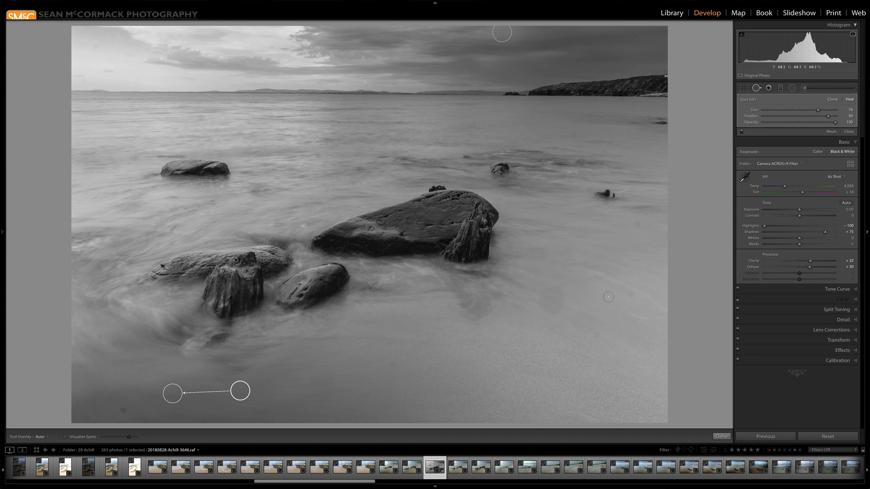
pyautogui.moveTo(575, 281)
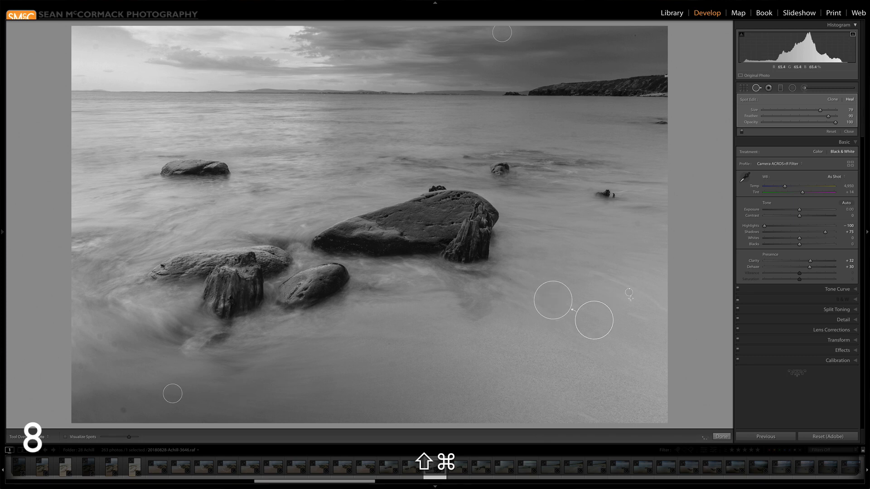
pyautogui.moveTo(146, 414)
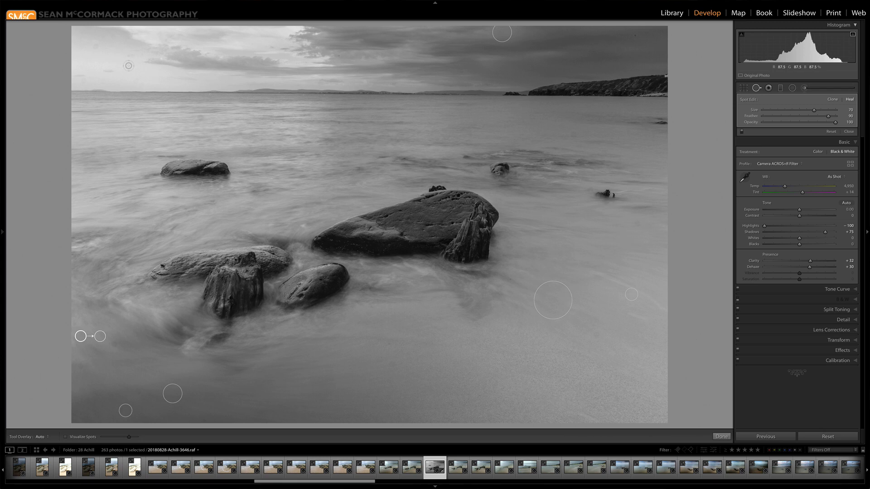
# Hold Option while healing to show the Spot Removal reset options
pyautogui.press('alt')
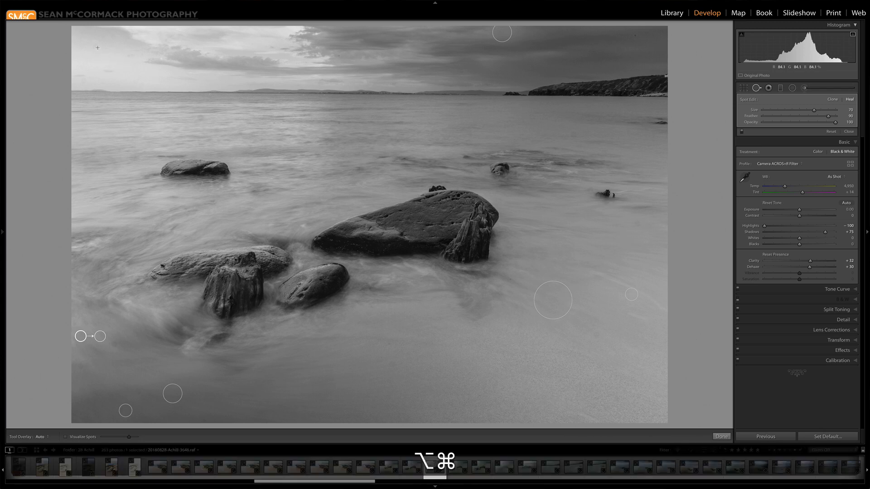